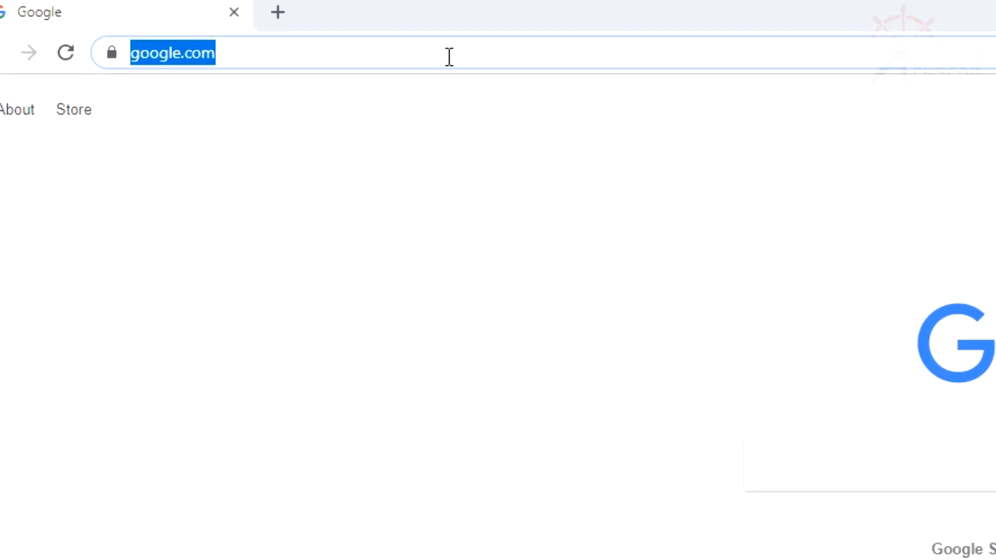
Search for arkscan and reveal the Arkscan site's product categories menu.
{"action": "type", "text": "arkscan.com"}
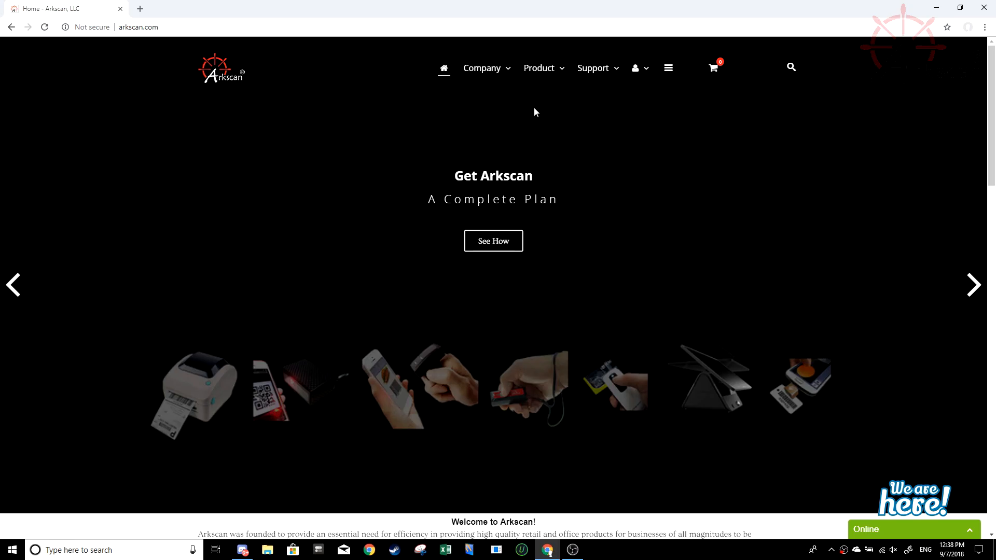
{"action": "left_click", "coordinate": [539, 69]}
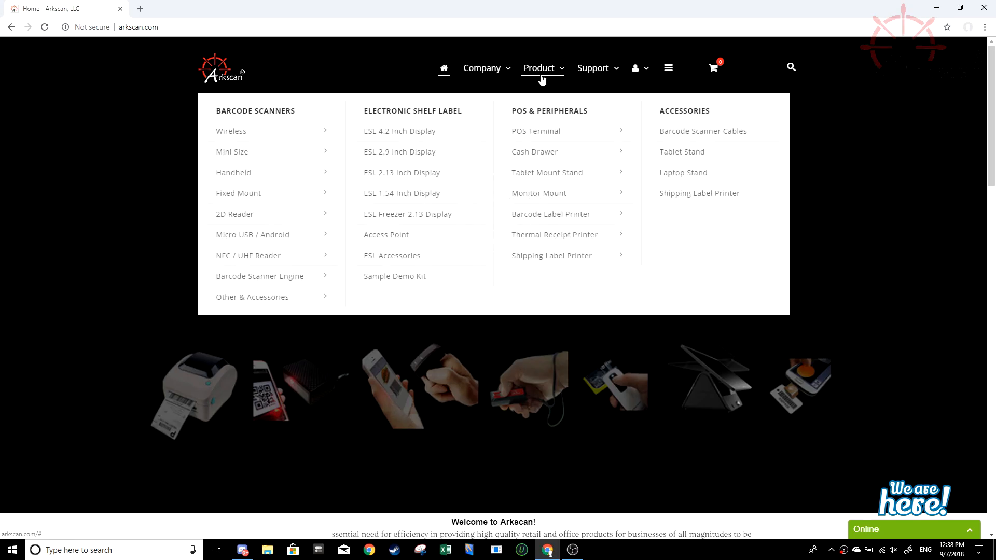
{"action": "mouse_move", "coordinate": [539, 193]}
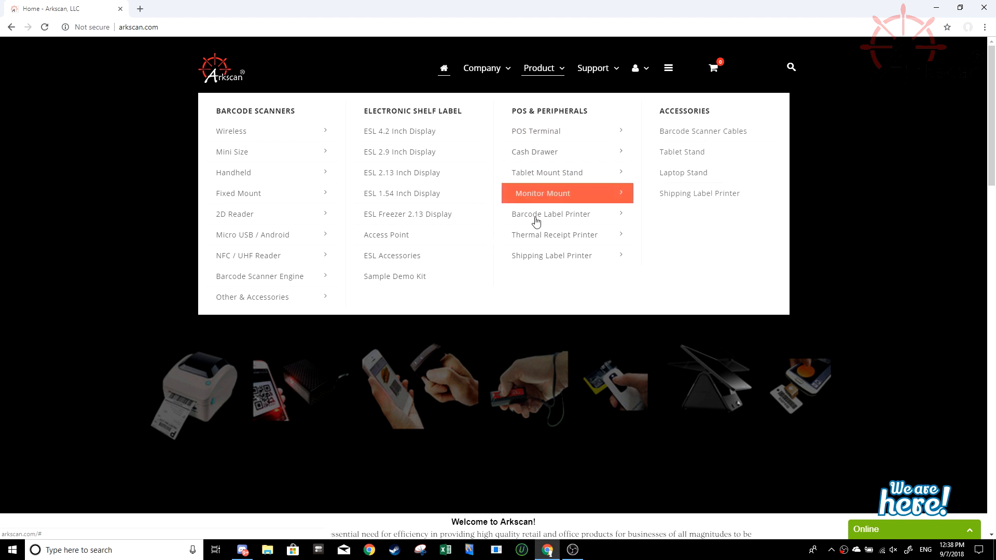
{"action": "mouse_move", "coordinate": [548, 259]}
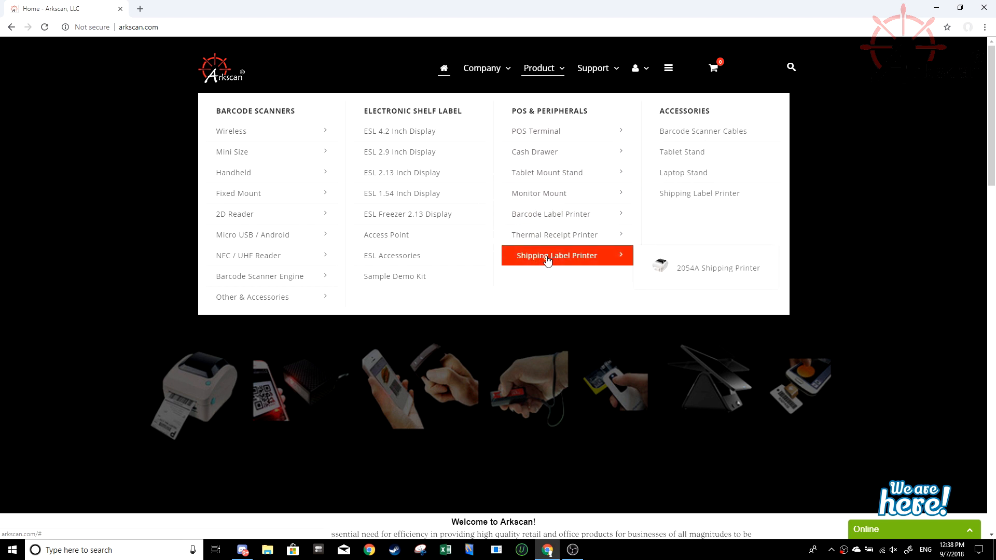
{"action": "mouse_move", "coordinate": [707, 268]}
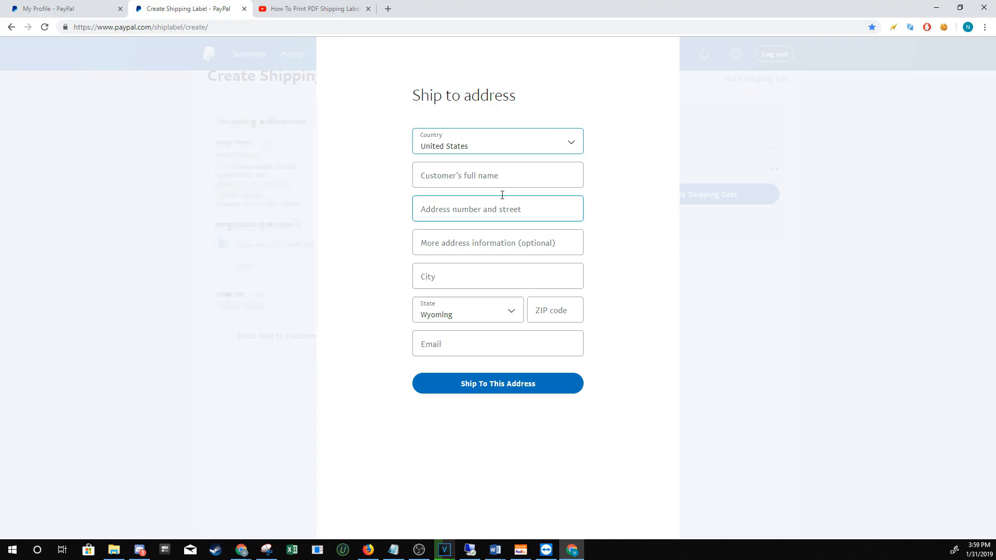
Enter the recipient's address and confirm Ship To This Address for the label.
{"action": "left_click", "coordinate": [498, 175]}
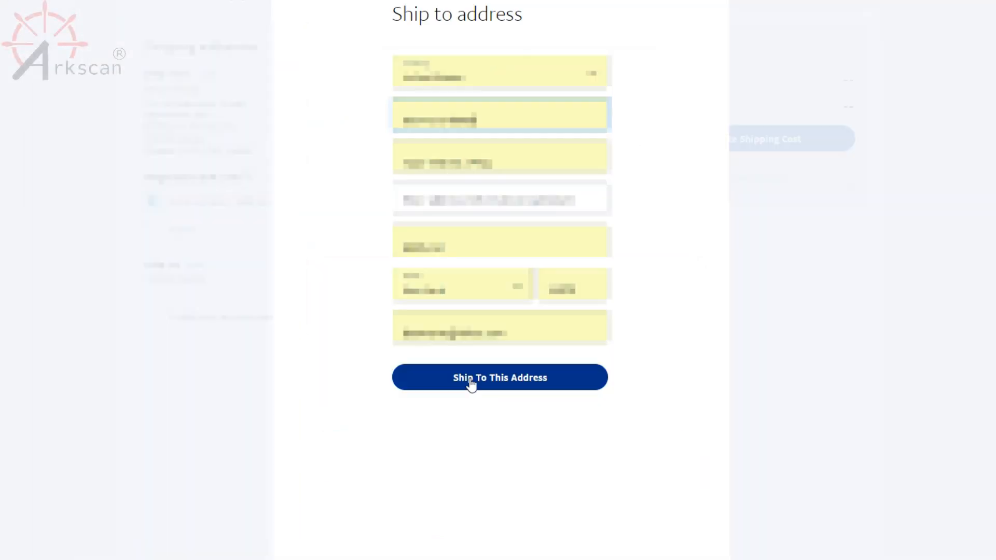
{"action": "left_click", "coordinate": [499, 378]}
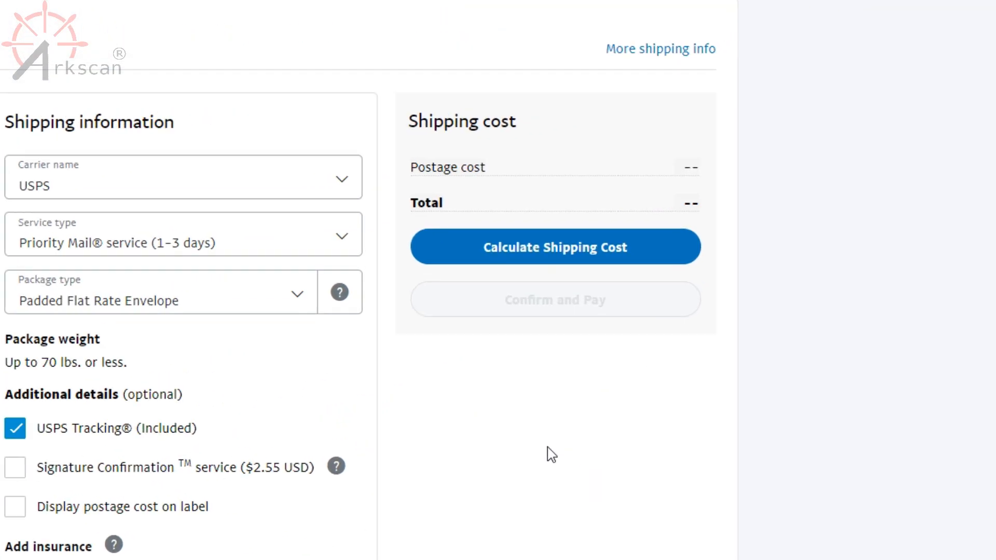
Calculate the $7.55 Priority Mail postage and confirm payment for the label.
{"action": "left_click", "coordinate": [555, 247]}
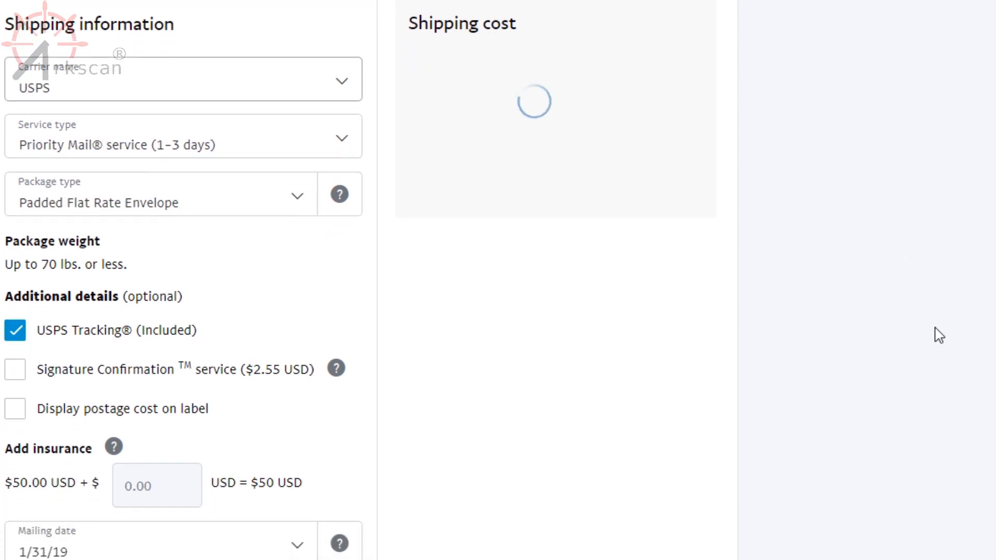
{"action": "scroll", "scroll_direction": "down", "scroll_amount": 3}
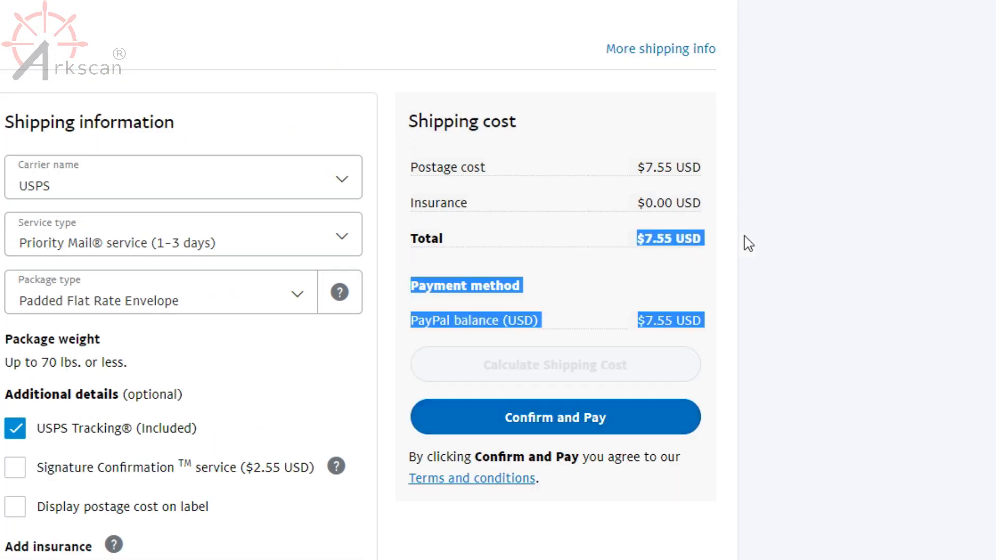
{"action": "mouse_move", "coordinate": [908, 479]}
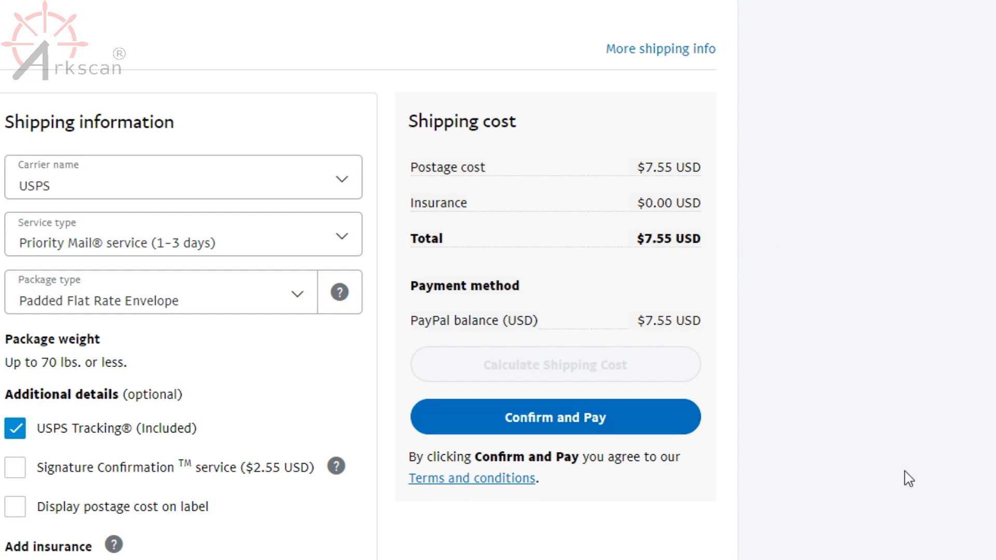
{"action": "left_click", "coordinate": [554, 417]}
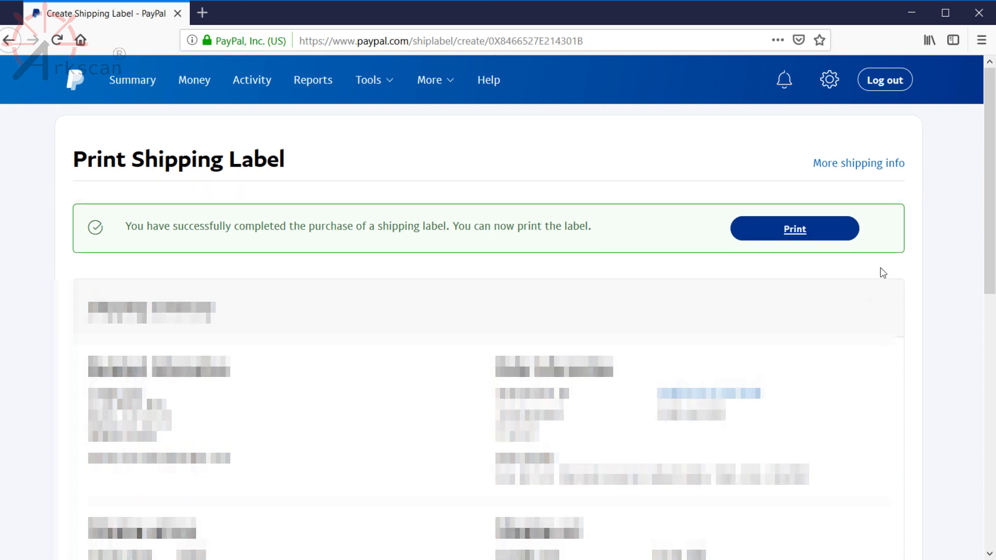
Print the just-purchased shipping label from the Print Shipping Label page.
{"action": "left_click", "coordinate": [793, 228]}
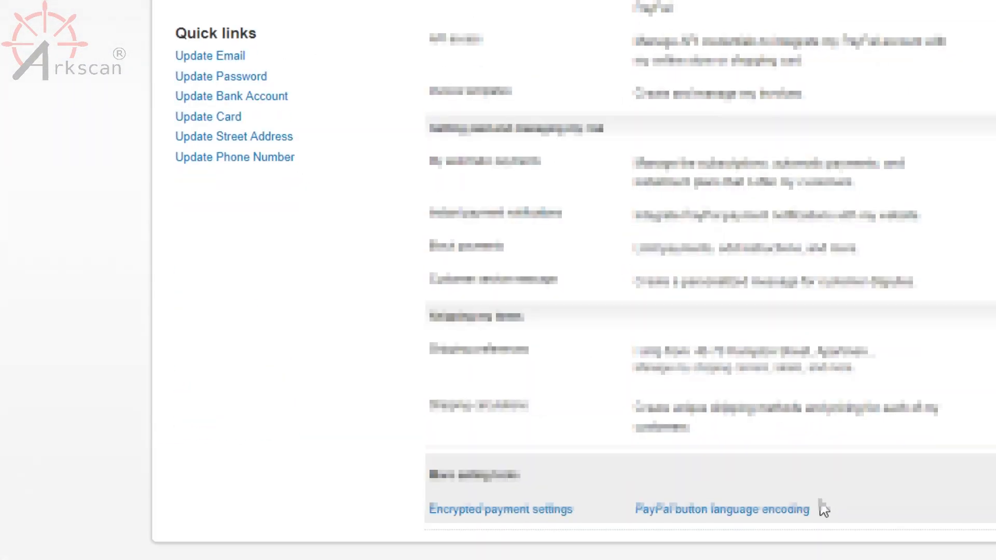
Reach Shipping my items and update the Shipping preferences settings.
{"action": "scroll", "scroll_direction": "down", "scroll_amount": 3}
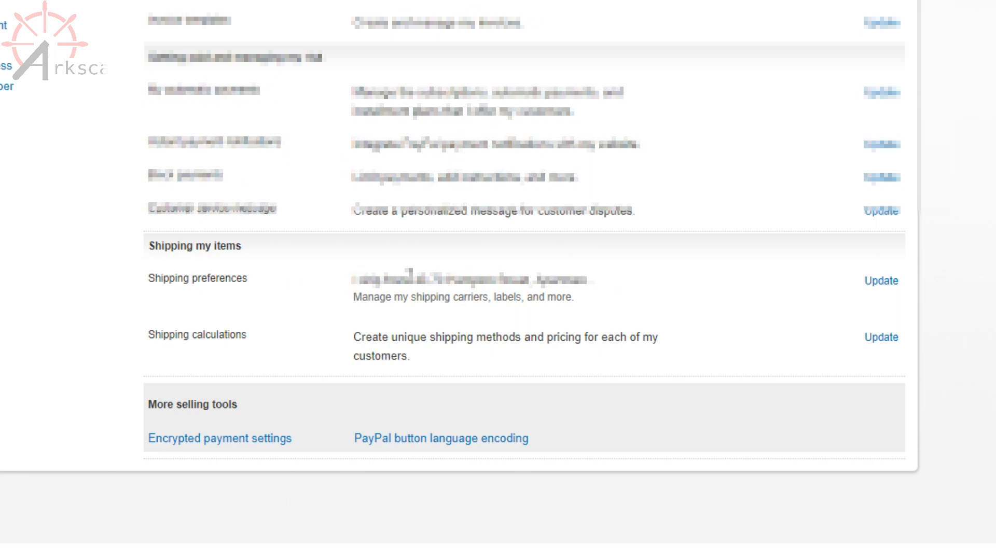
{"action": "left_click", "coordinate": [881, 281]}
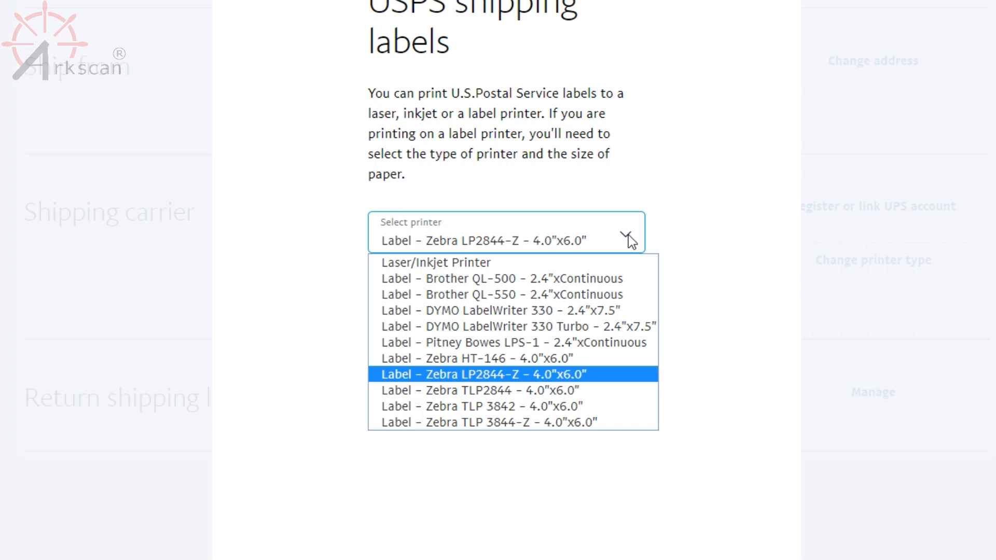
{"action": "mouse_move", "coordinate": [489, 377]}
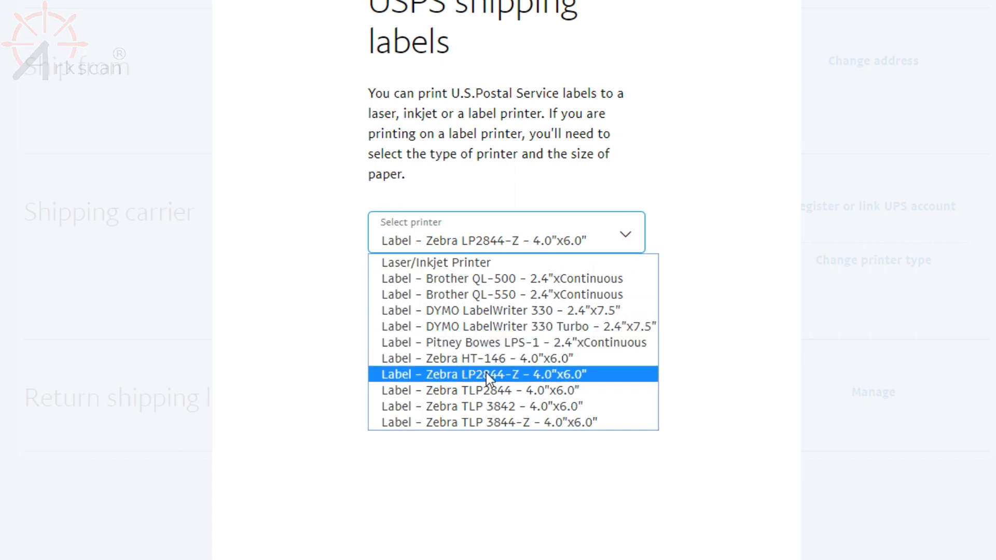
Choose Label – Zebra LP2844-Z – 4.0"x6.0" as the USPS printer type and save it.
{"action": "left_click", "coordinate": [485, 374]}
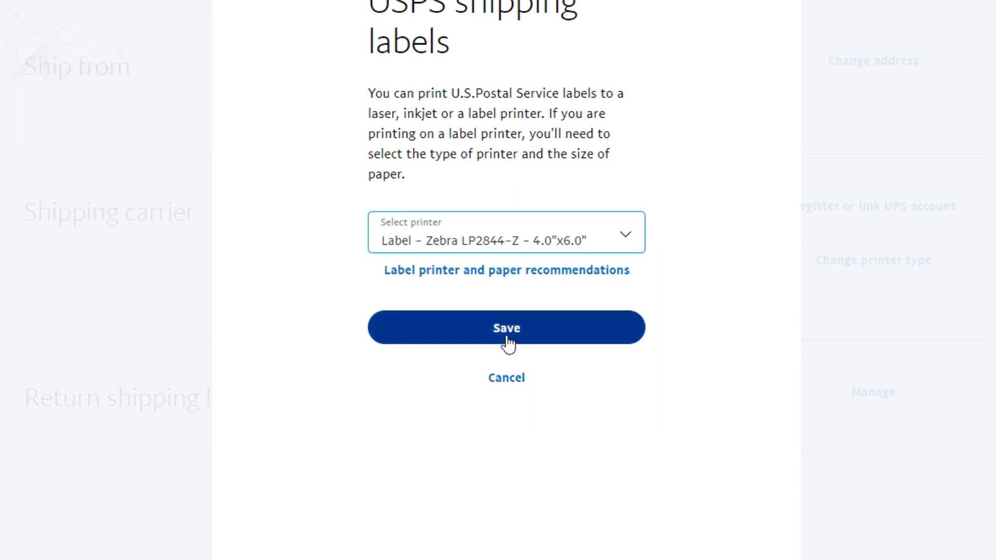
{"action": "left_click", "coordinate": [506, 328]}
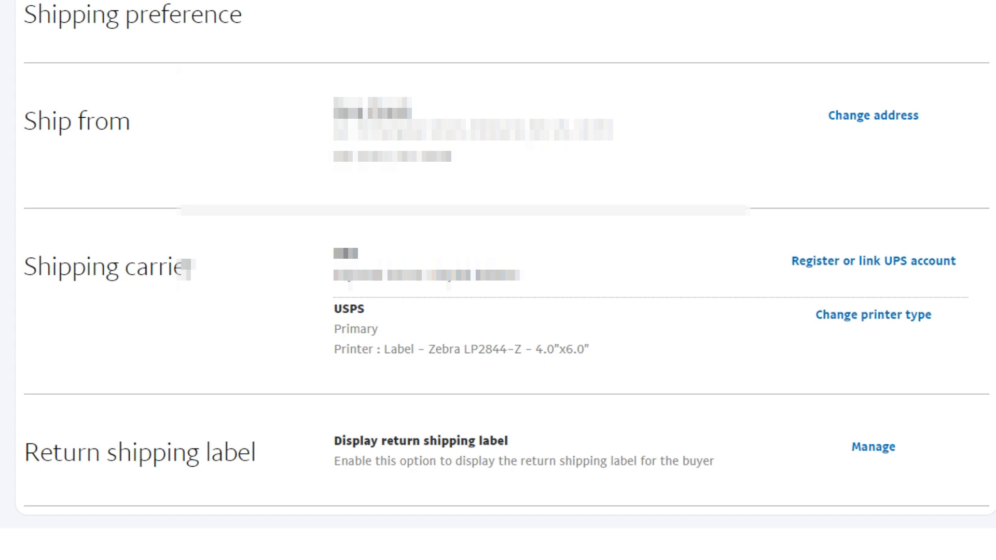